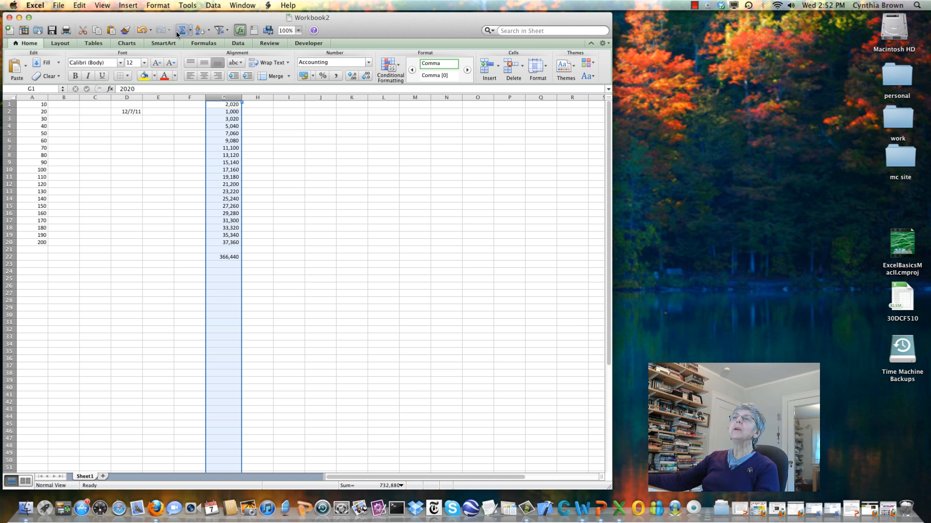
- Bring up Excel Preferences from the Excel application menu
left_click(35, 5)
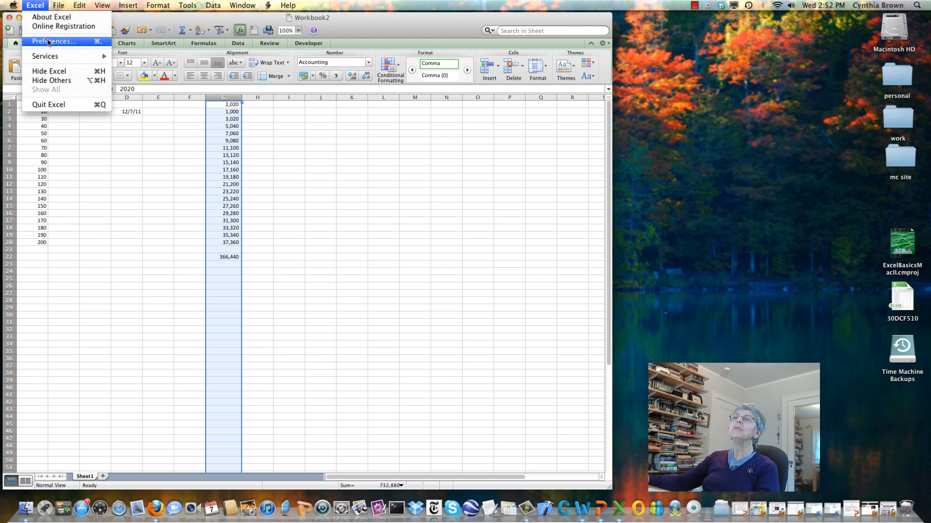
left_click(55, 41)
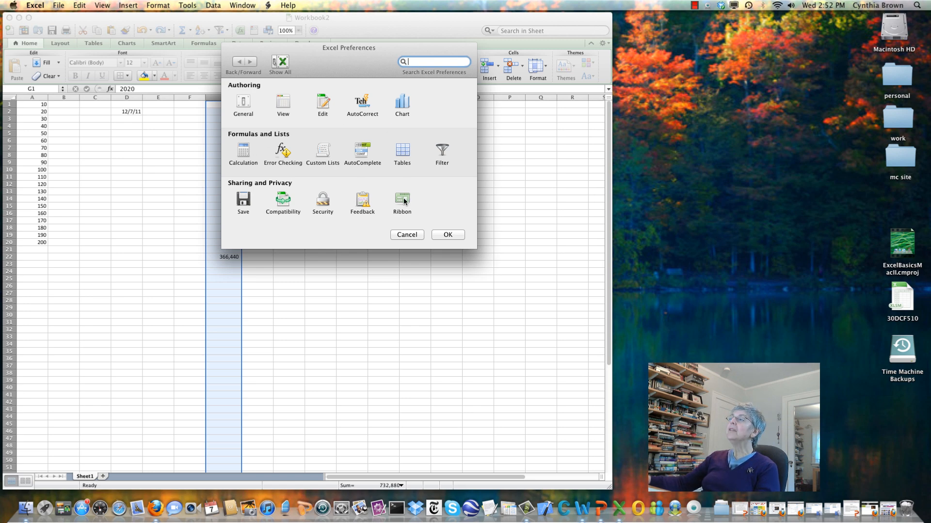
- In the Ribbon preferences, ensure the Developer tab checkbox is ticked
left_click(401, 200)
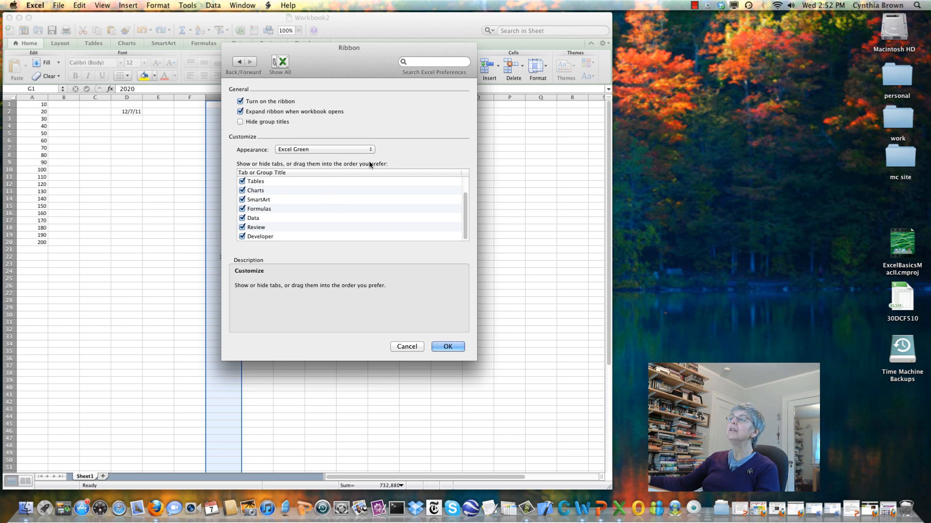
mouse_move(327, 222)
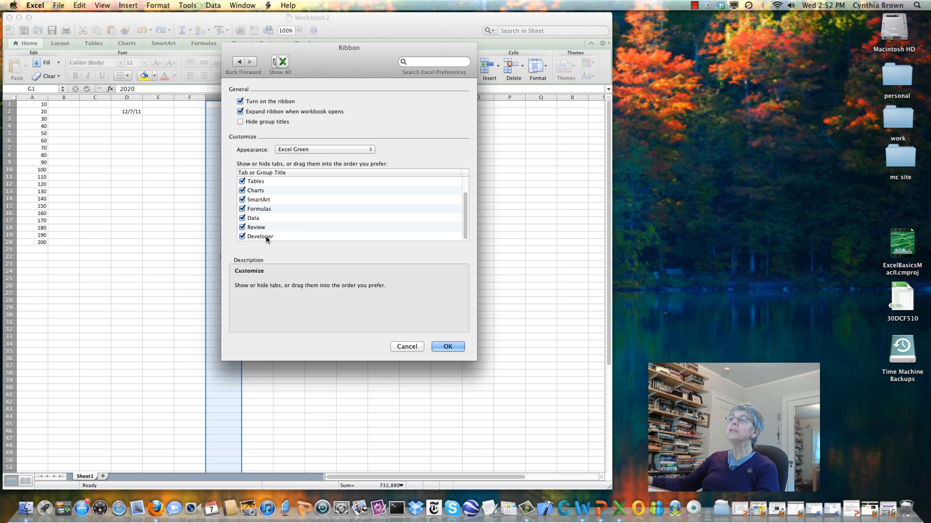
left_click(260, 236)
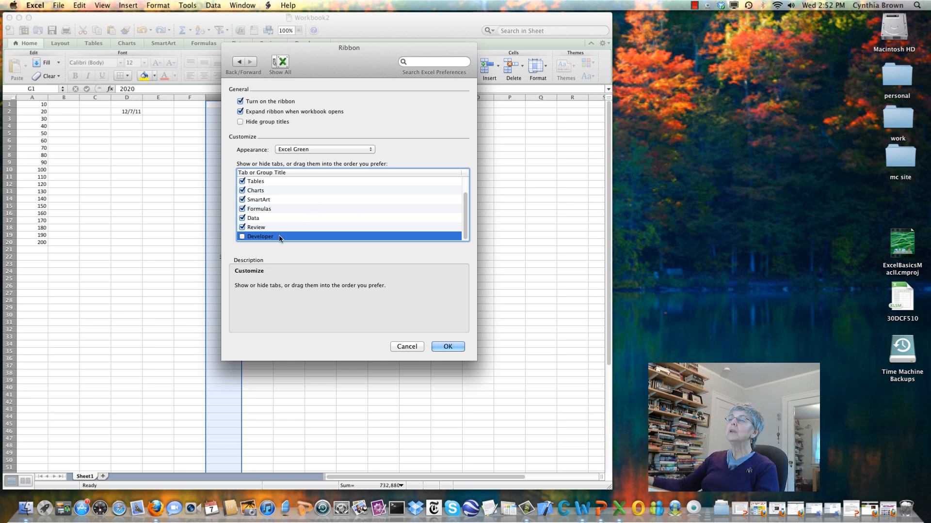
left_click(241, 236)
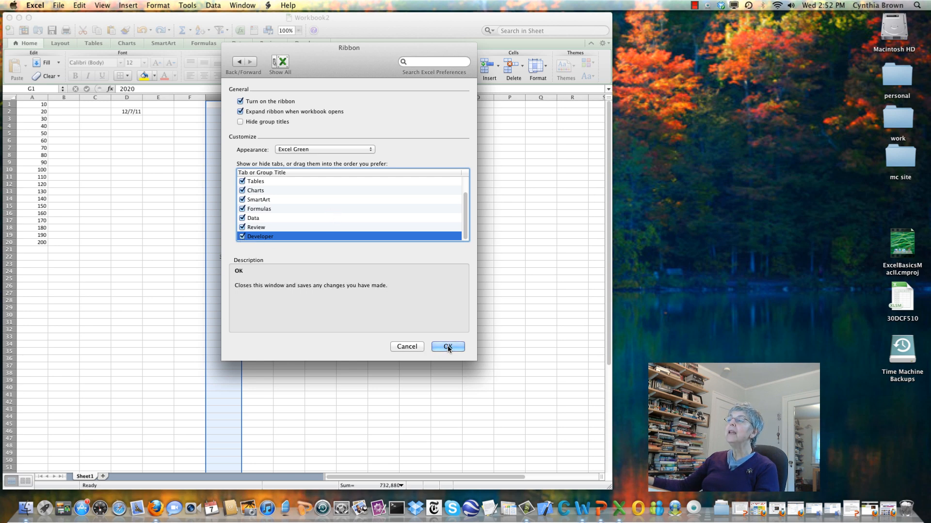
- Confirm with OK and show the Developer tab's Visual Basic and Form Controls groups
left_click(447, 347)
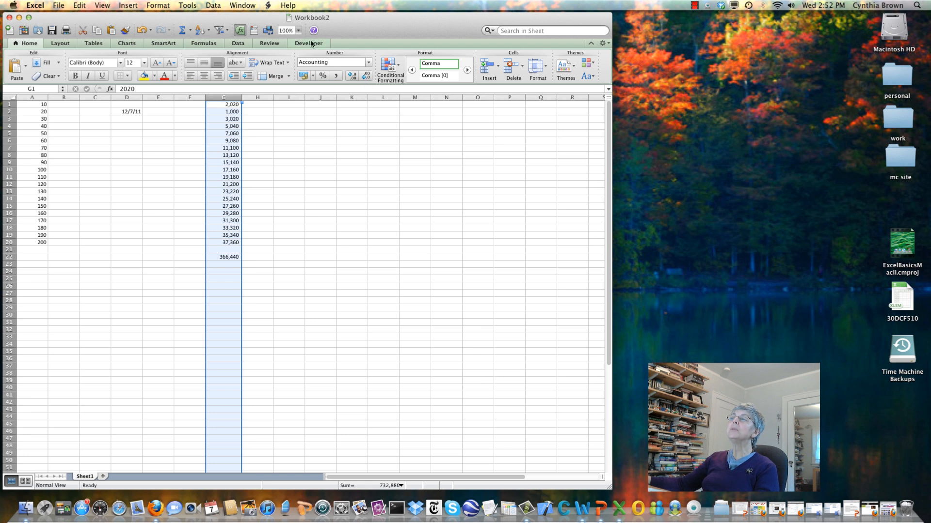
left_click(308, 43)
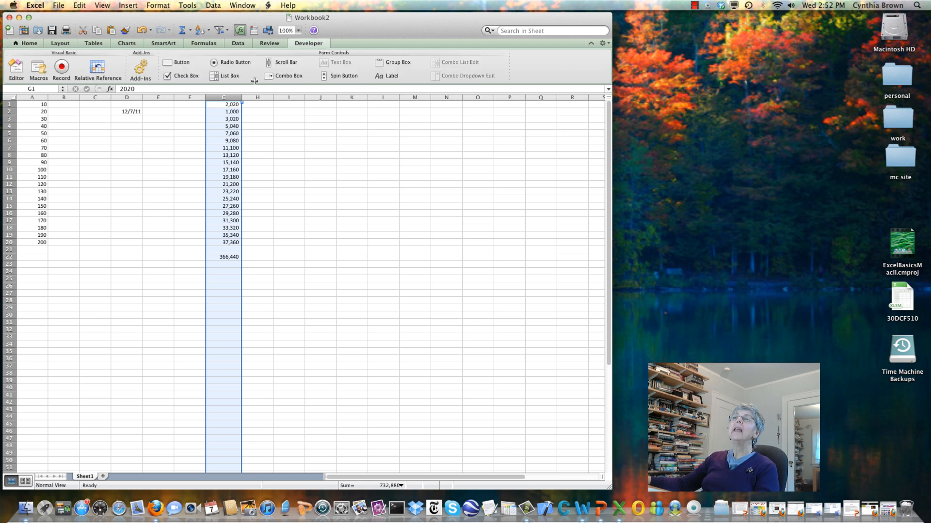